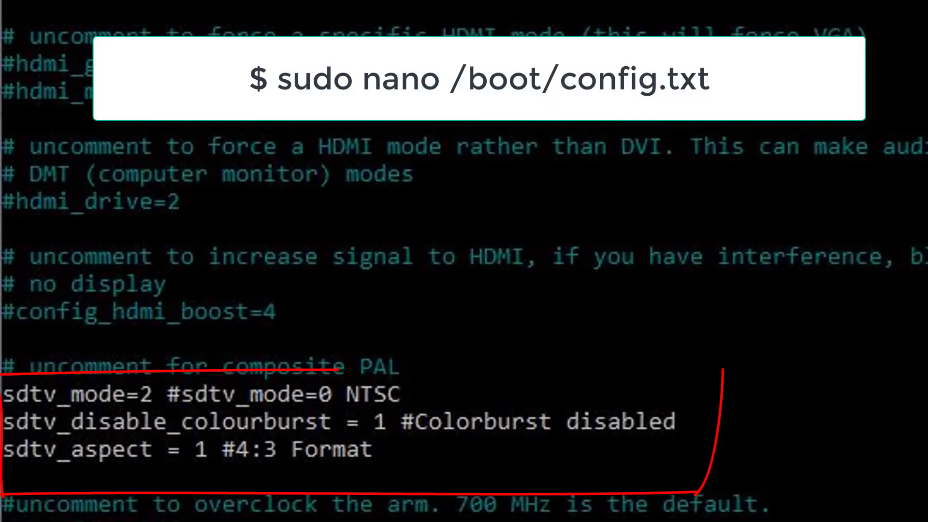
scroll(down, 3)
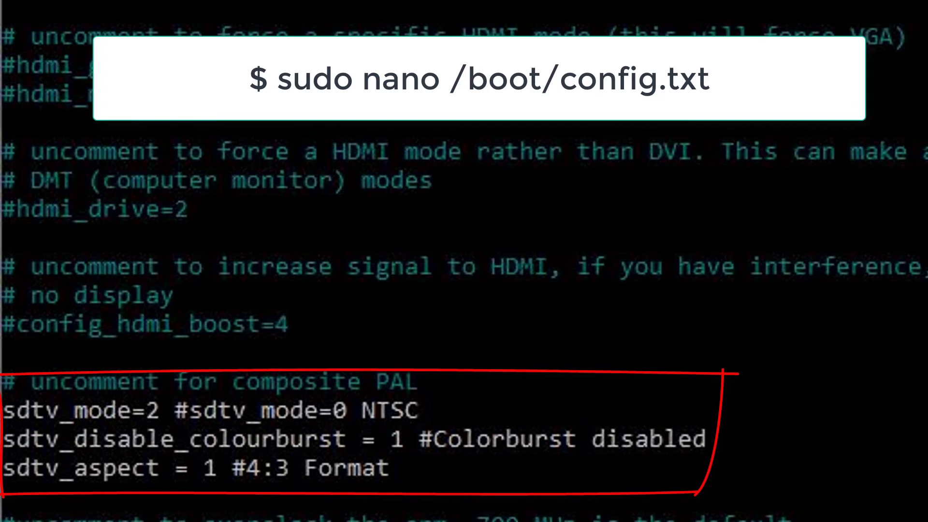